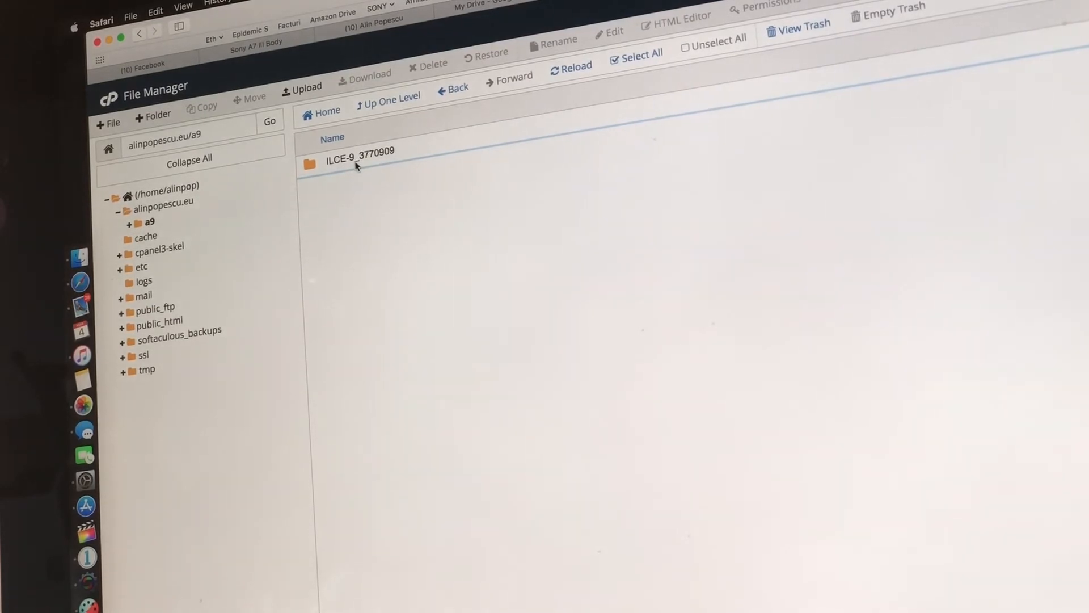
- Open the ILCE-9_3770909 camera folder inside a9
double_click(360, 151)
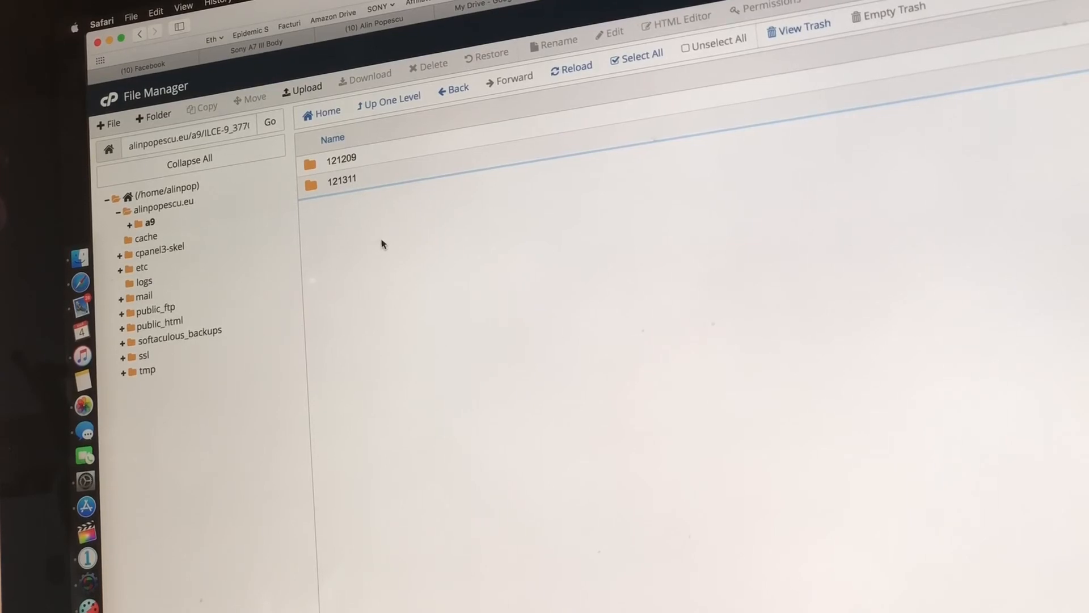
mouse_move(314, 172)
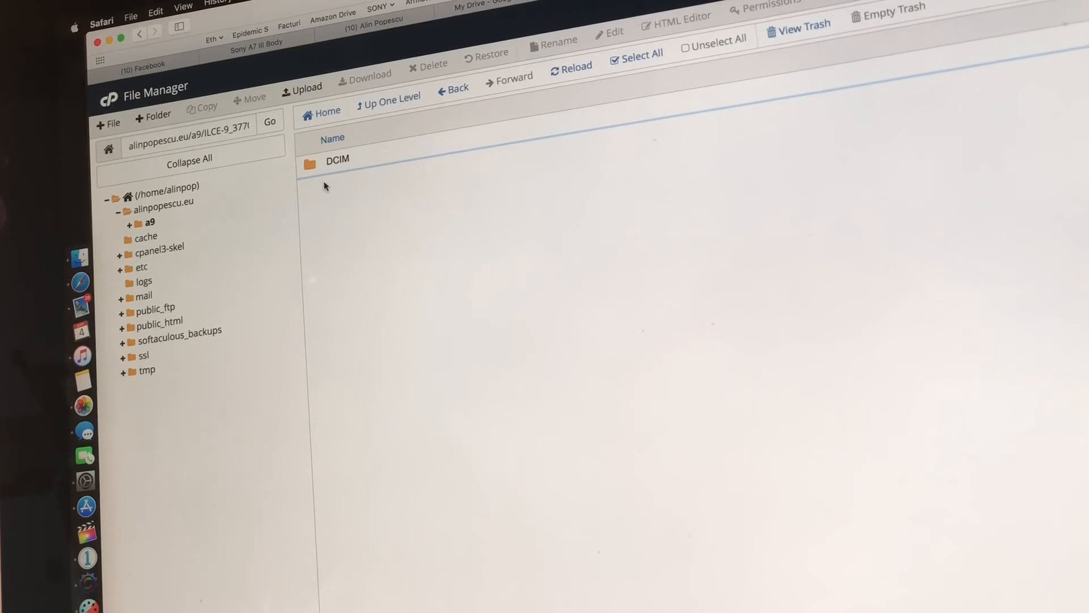
- Browse DCIM/100MSDCF to view ALL00620.ARW and ALL00626.ARW, then go back up
double_click(338, 159)
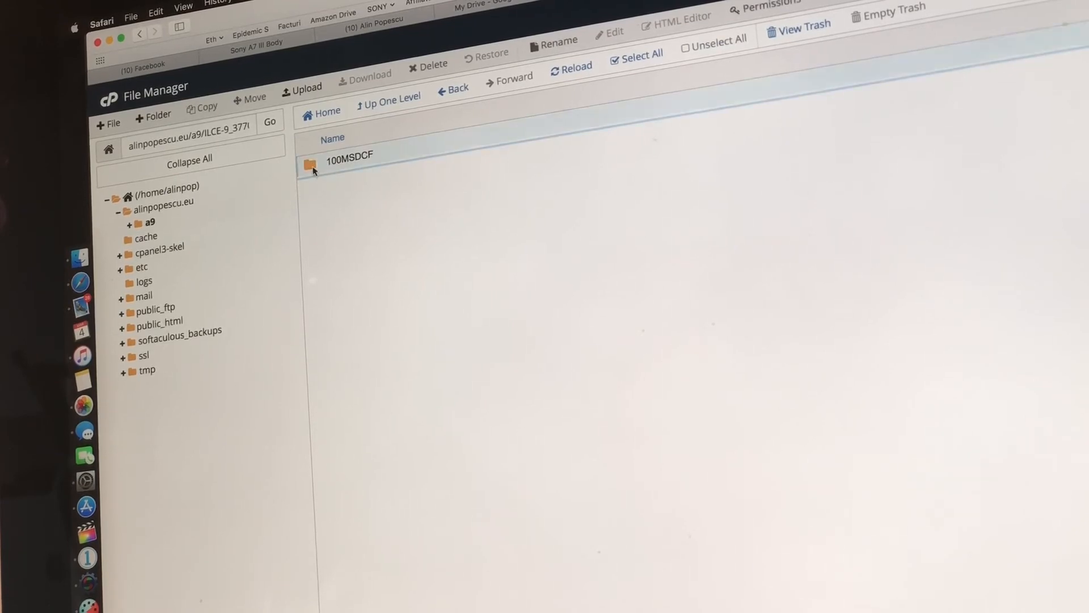
double_click(349, 158)
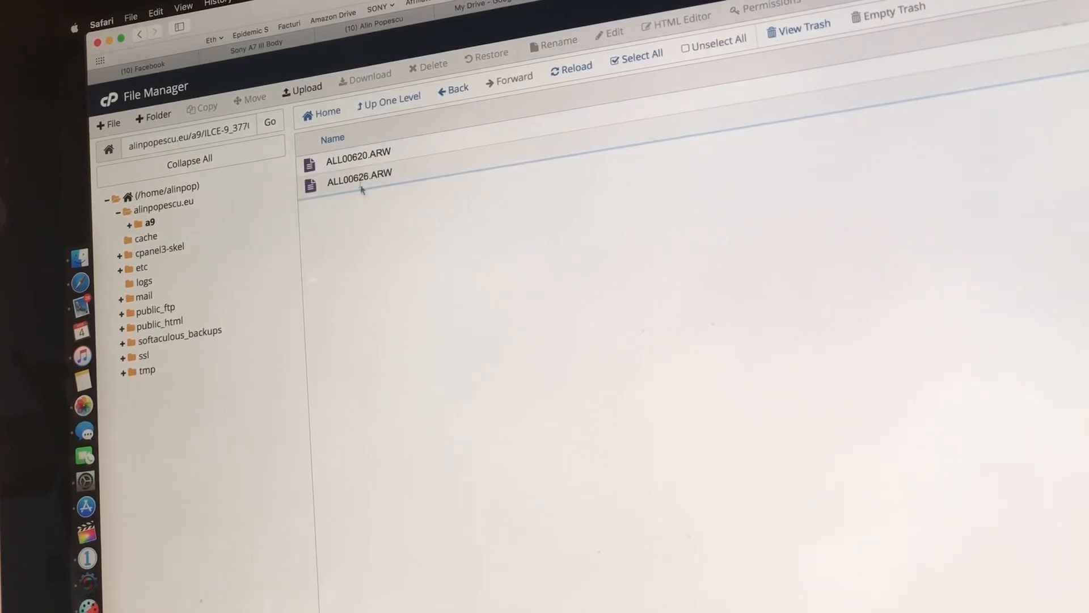
mouse_move(387, 272)
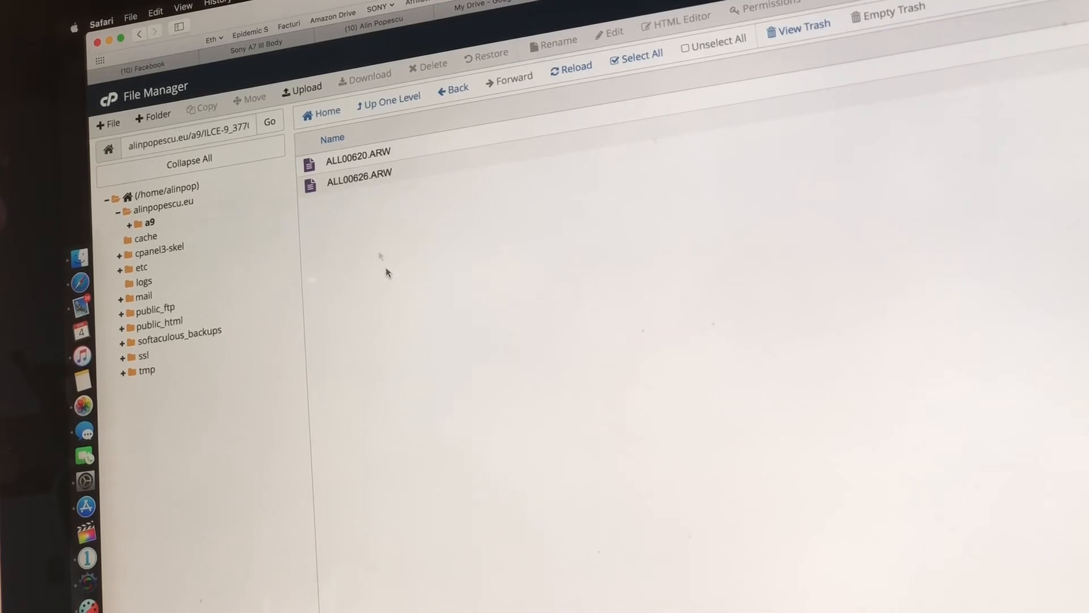
click(387, 96)
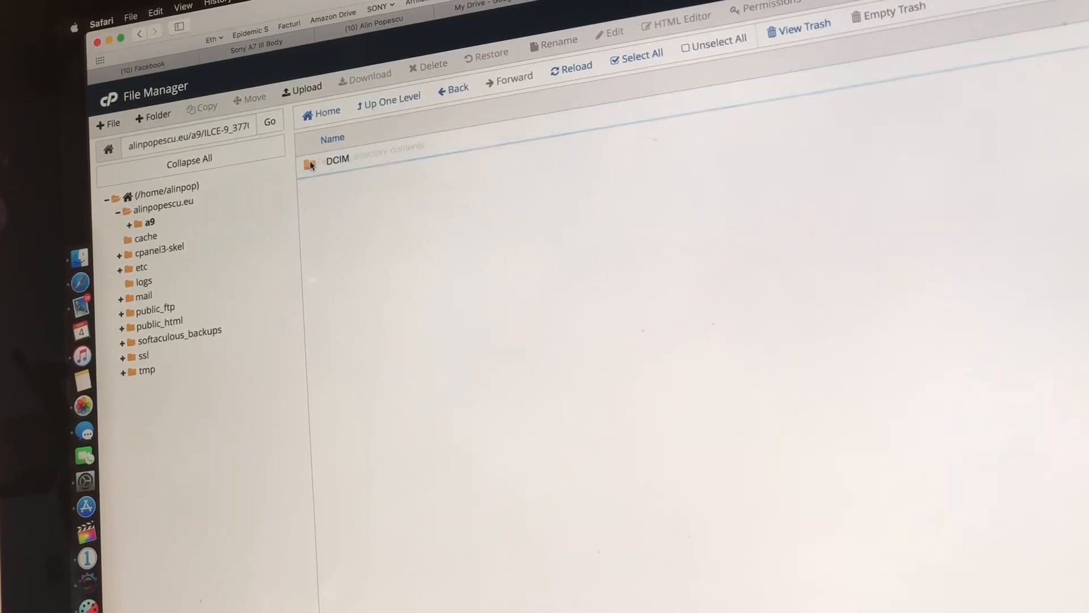
- Open the DCIM folder to list raw files ALL00610.ARW through ALL00618.ARW
double_click(337, 160)
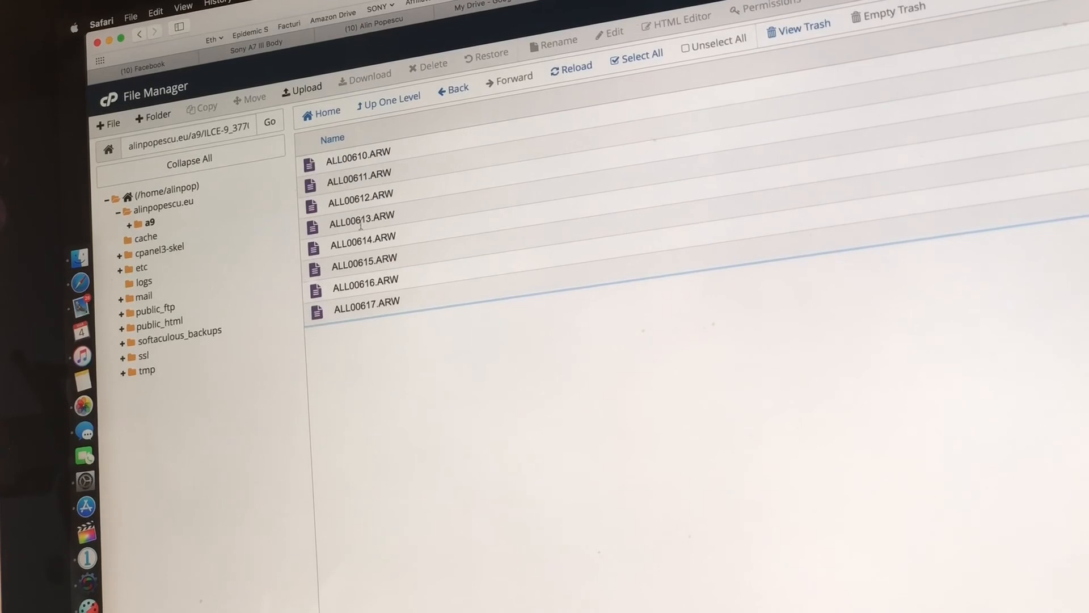
mouse_move(410, 338)
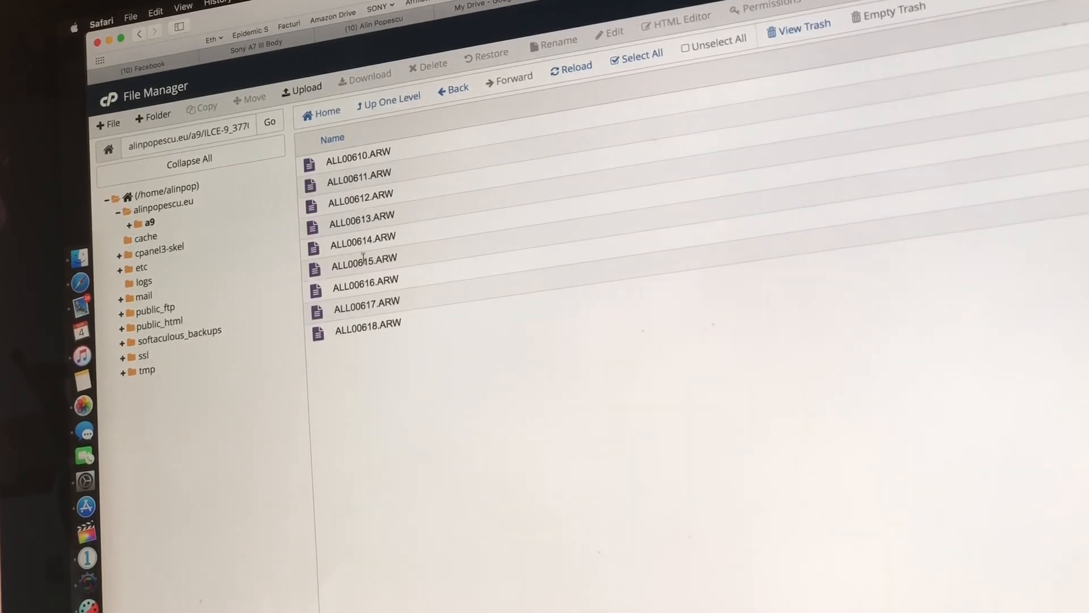
mouse_move(387, 340)
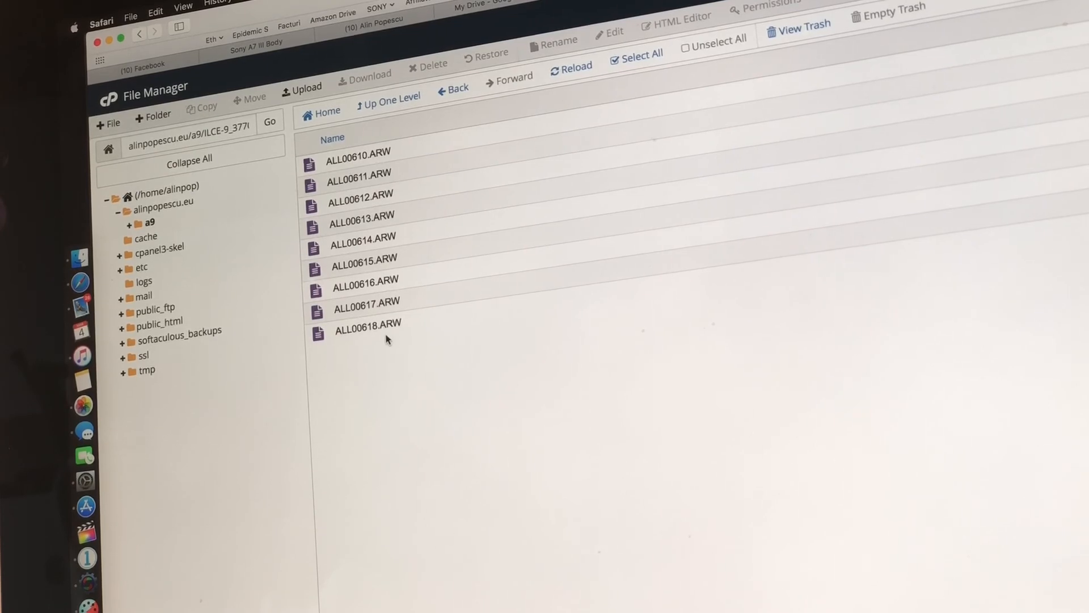
mouse_move(403, 326)
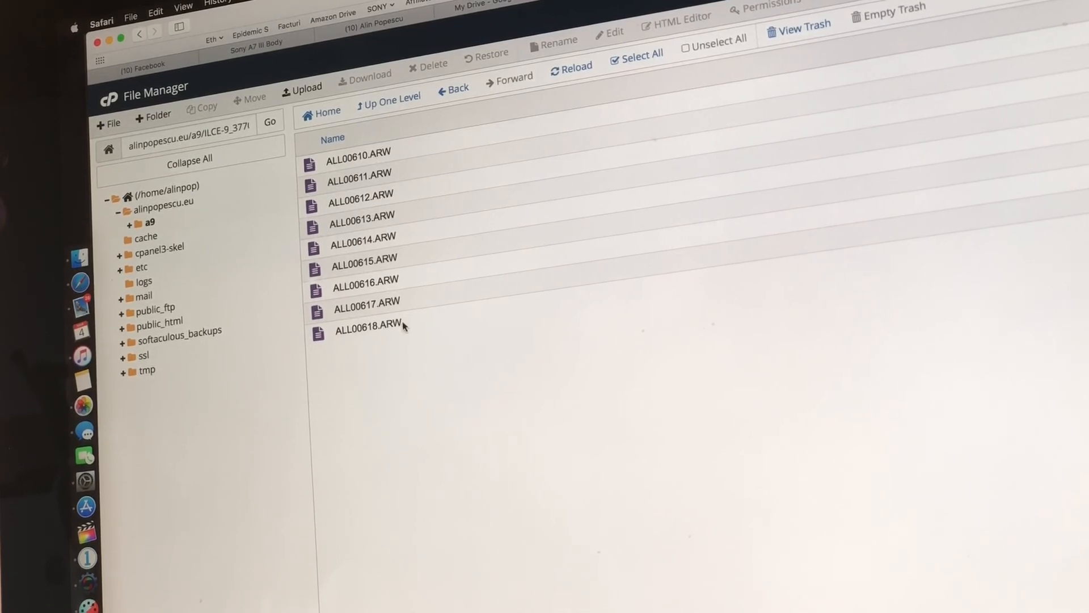